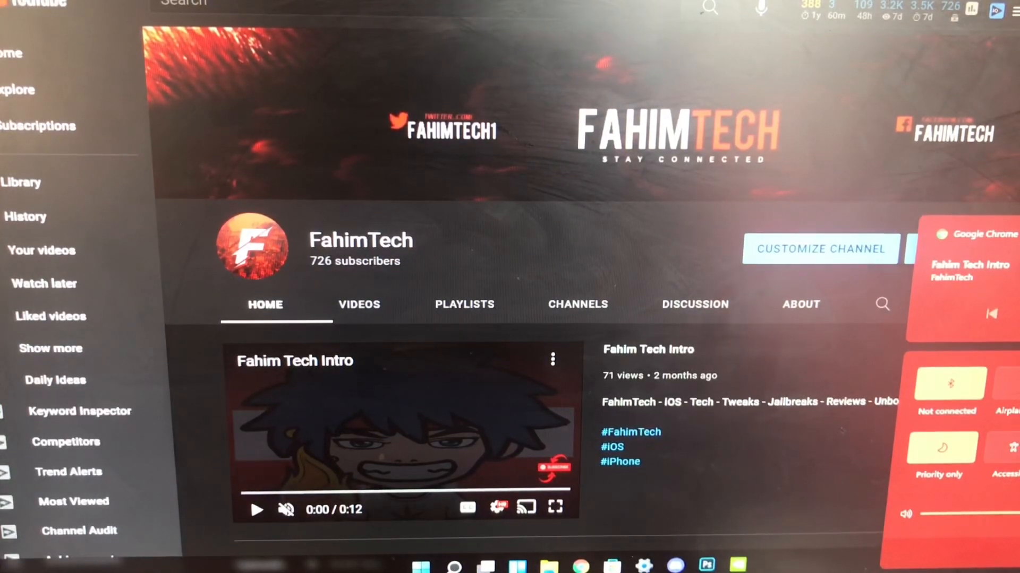
- Start a new browser tab beside the YouTube channel page, showing the Google start page
left_click(358, 305)
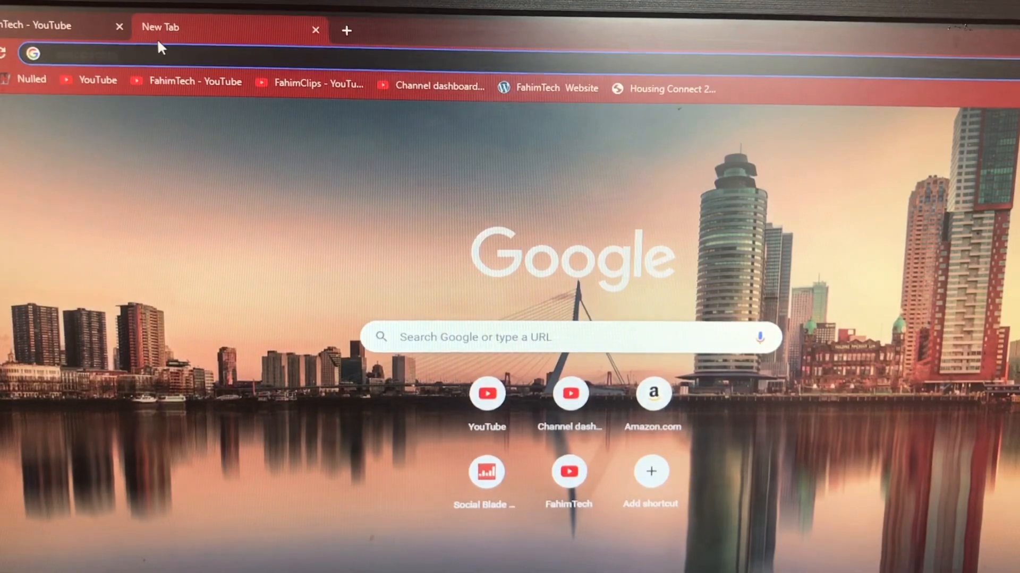
- Search 'scptoolkit', download the ScpToolkit setup from SourceForge and save it to Downloads
type("scptoolkit.mirror/")
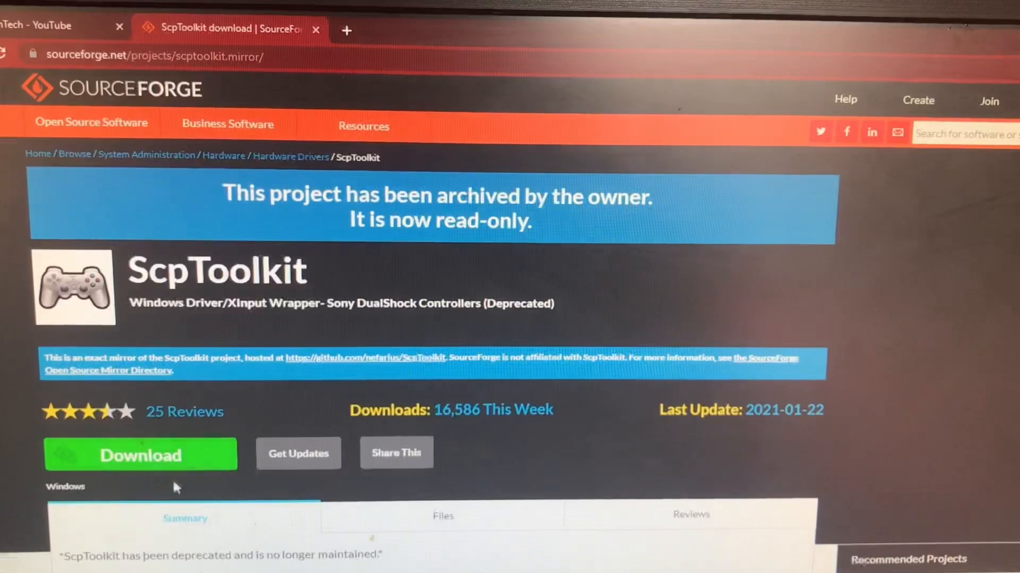
left_click(141, 454)
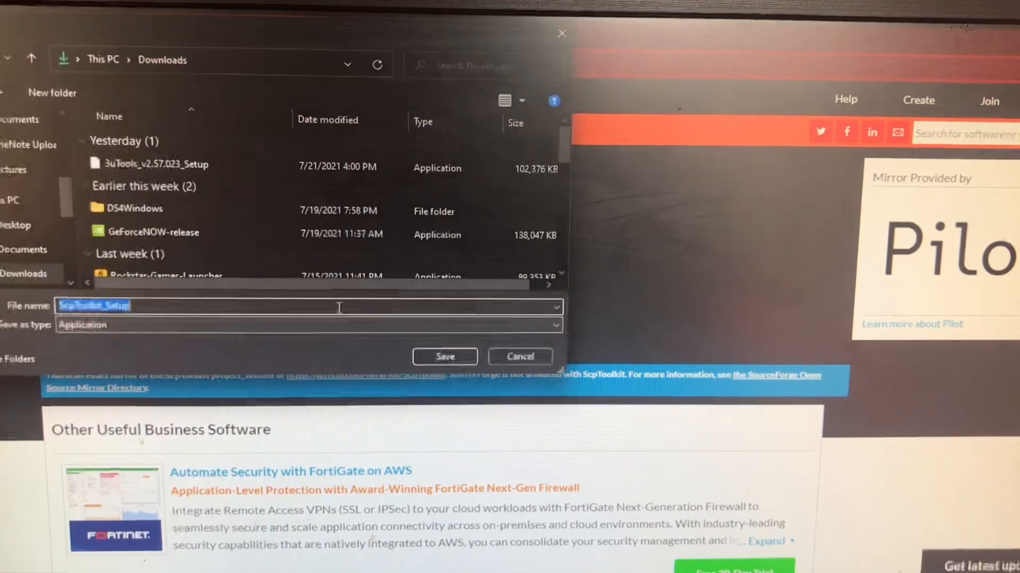
left_click(445, 357)
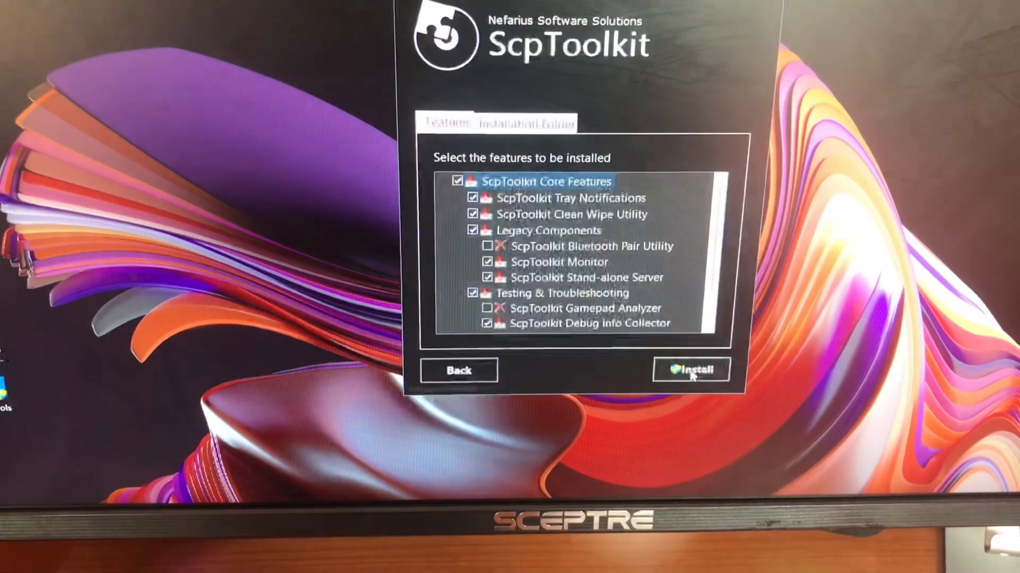
- Install ScpToolkit with the default core, legacy and troubleshooting features checked
left_click(691, 370)
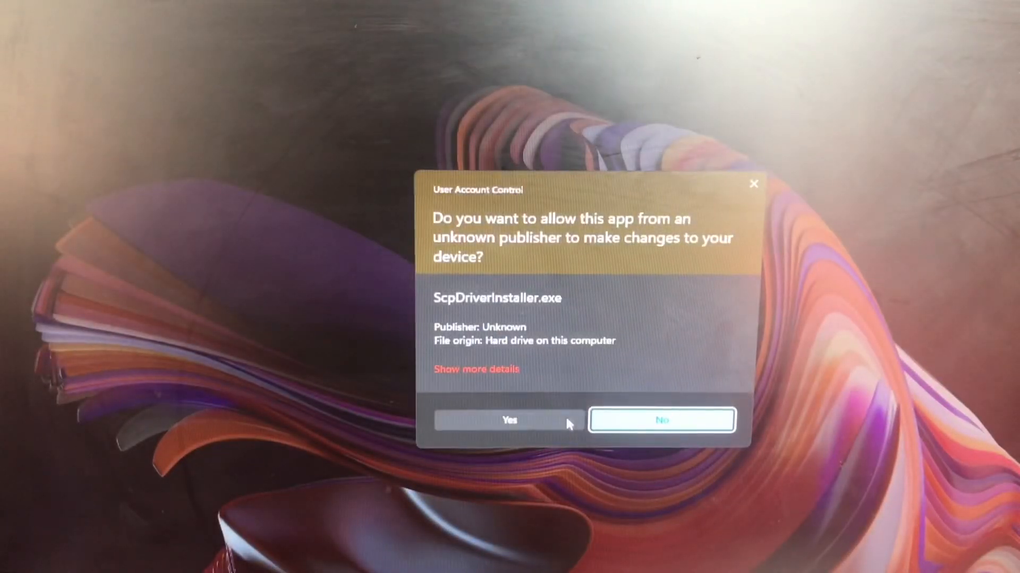
- Allow ScpDriverInstaller.exe in the User Account Control prompt so the Driver Installer launches
left_click(509, 420)
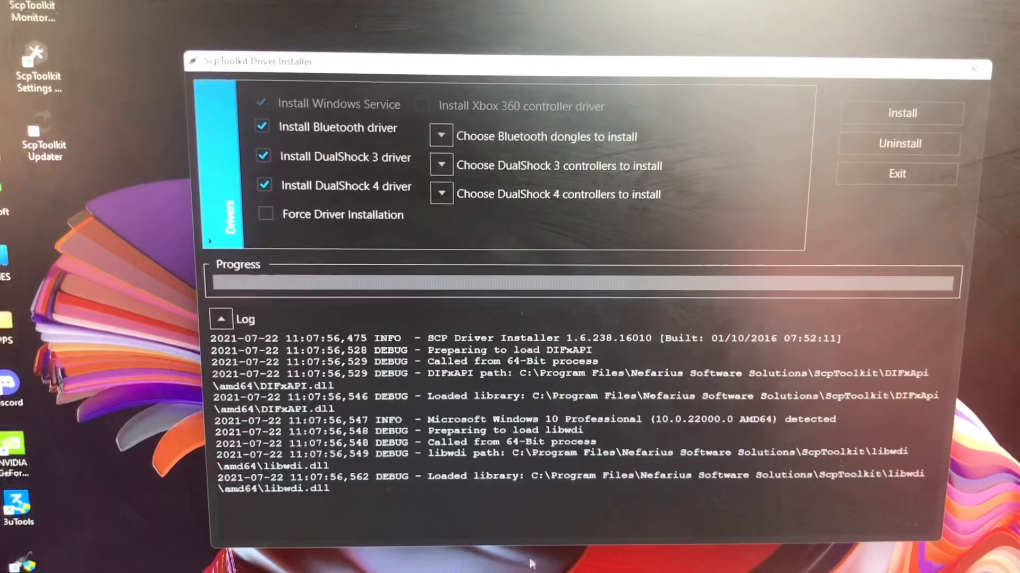
- Deselect the Bluetooth and DualShock 4 drivers, leaving only DualShock 3, and review its controller list
left_click(264, 127)
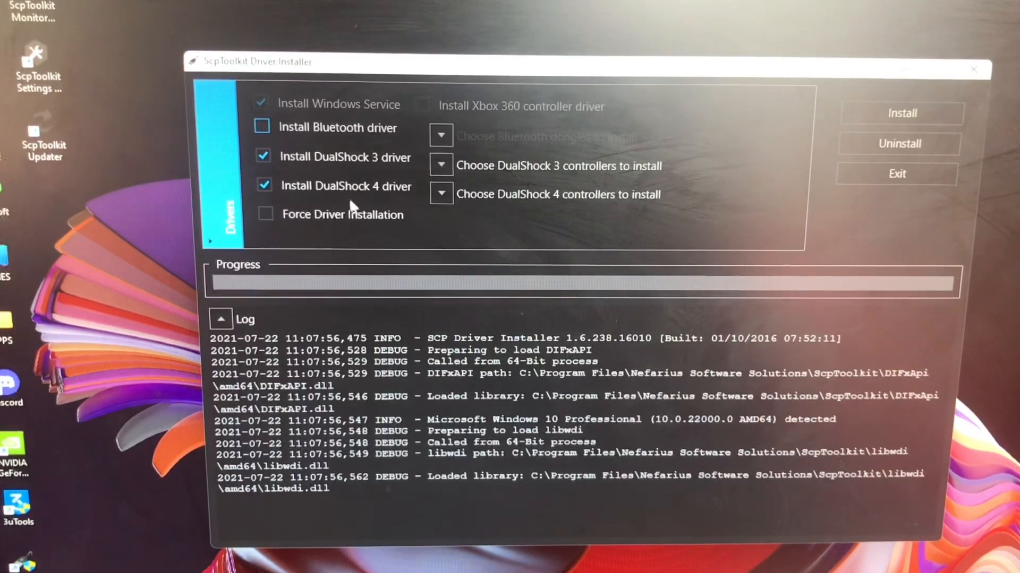
left_click(265, 185)
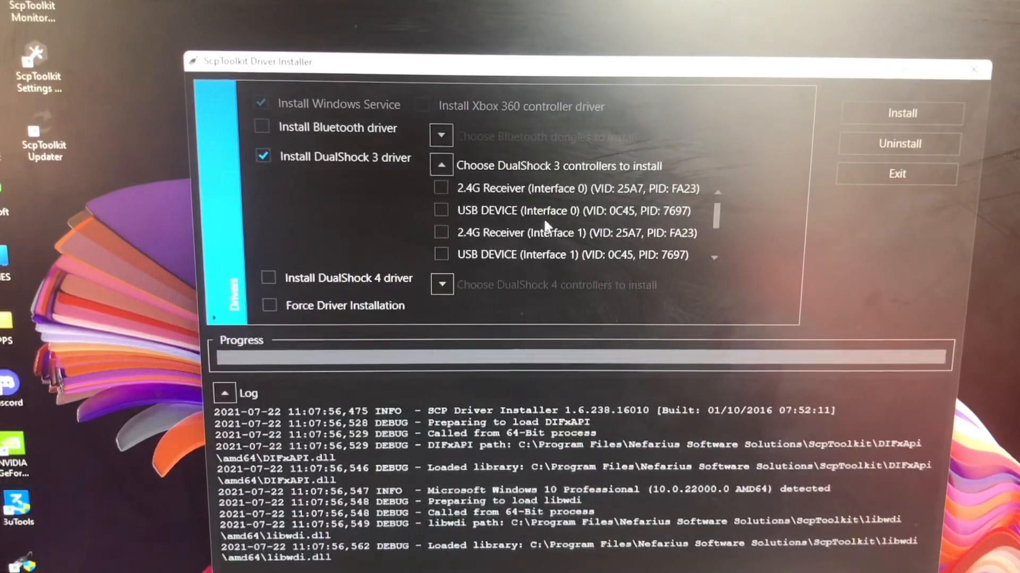
scroll("down", 3)
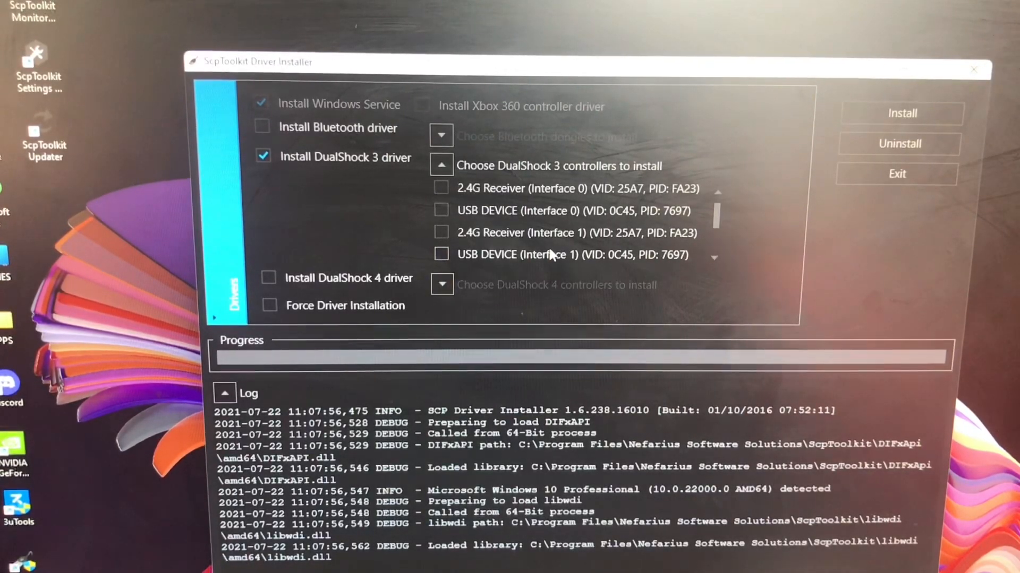
scroll("down", 3)
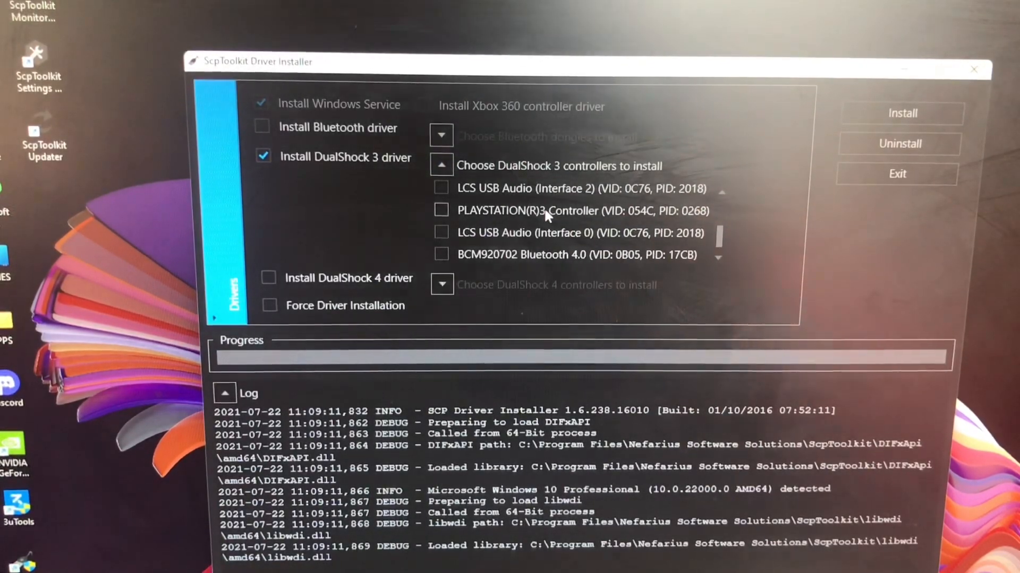
- Select PLAYSTATION(R)3 Controller in the DualShock 3 list for driver installation
left_click(441, 210)
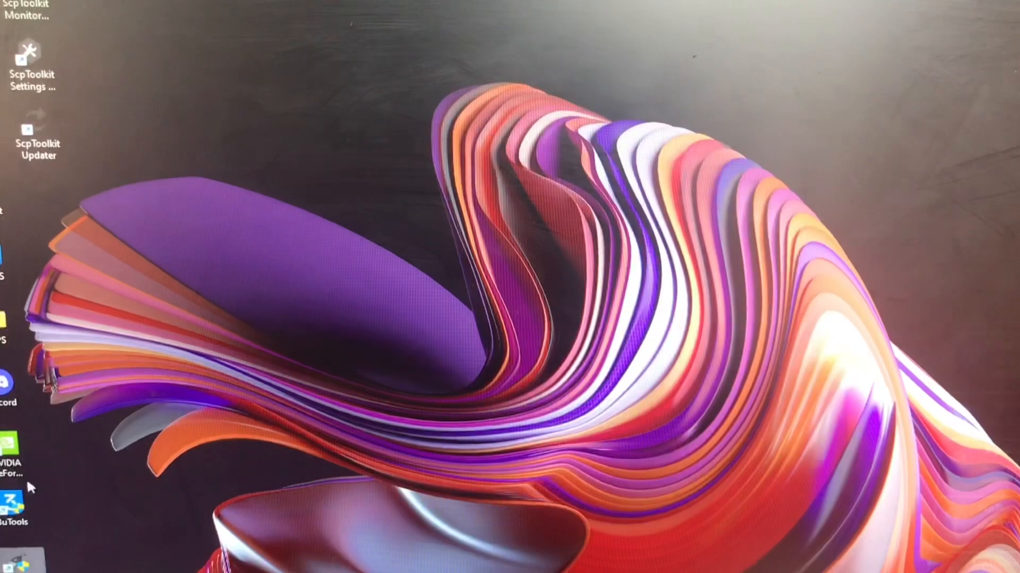
mouse_move(16, 274)
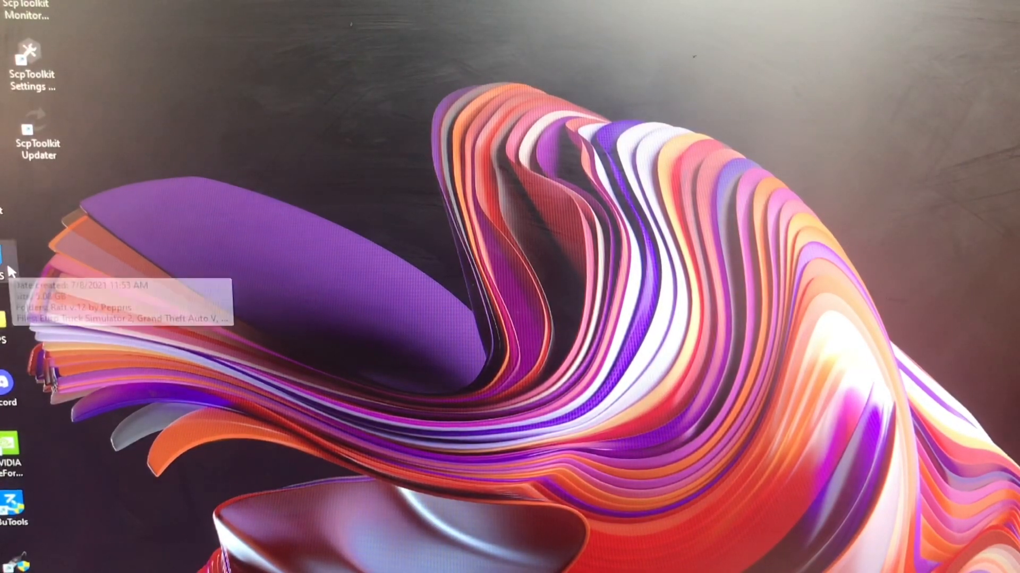
mouse_move(227, 299)
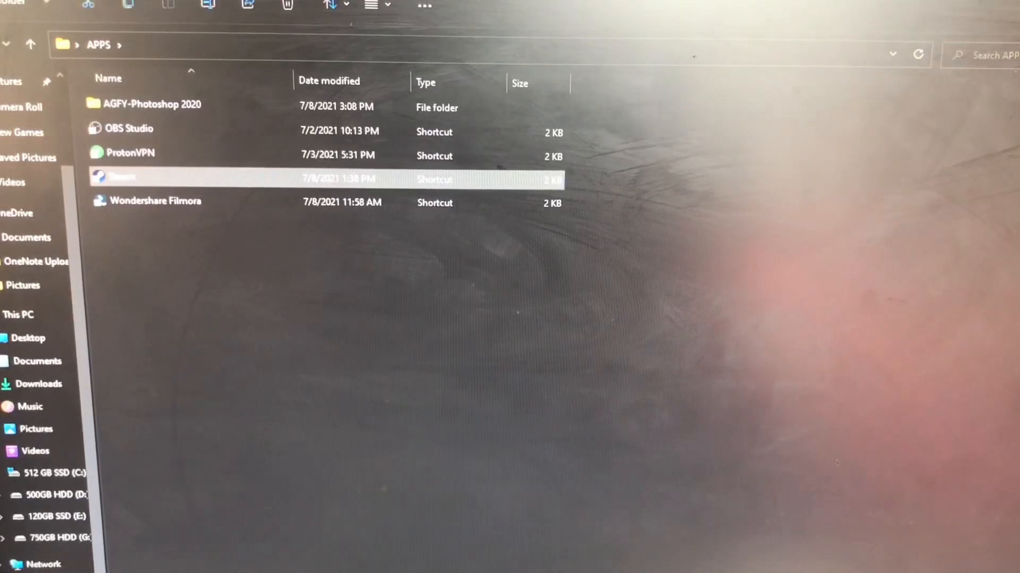
- Launch Steam from its shortcut in the APPS folder
double_click(117, 176)
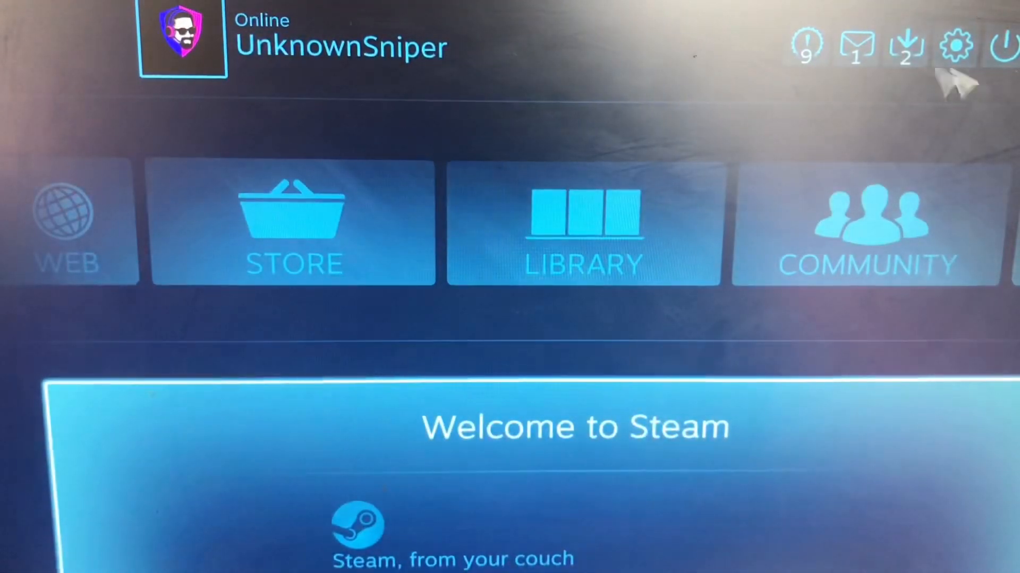
- Show the detected Xbox 360 / Xbox One S controller's details in Steam's Controller Settings
left_click(957, 45)
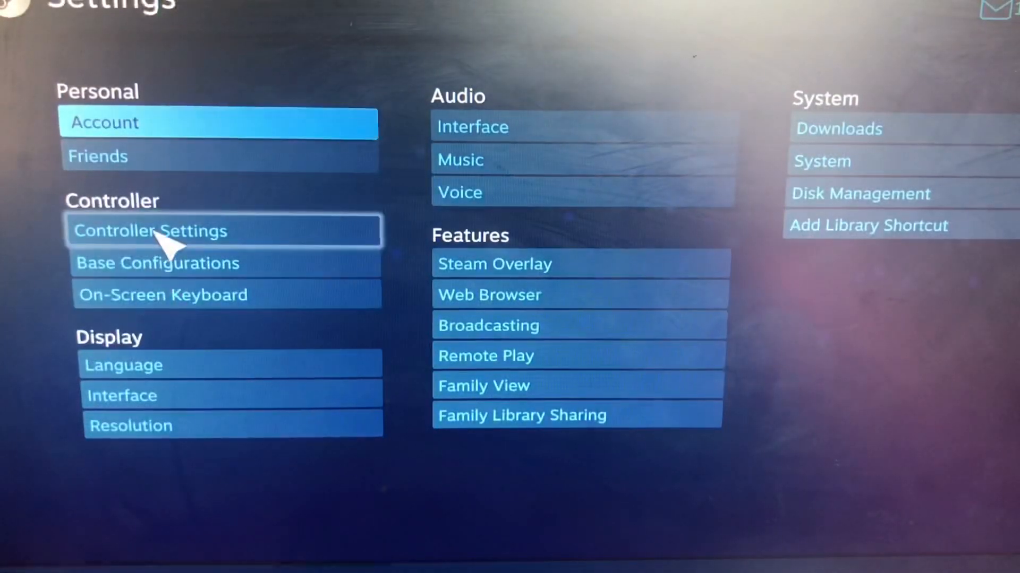
left_click(151, 231)
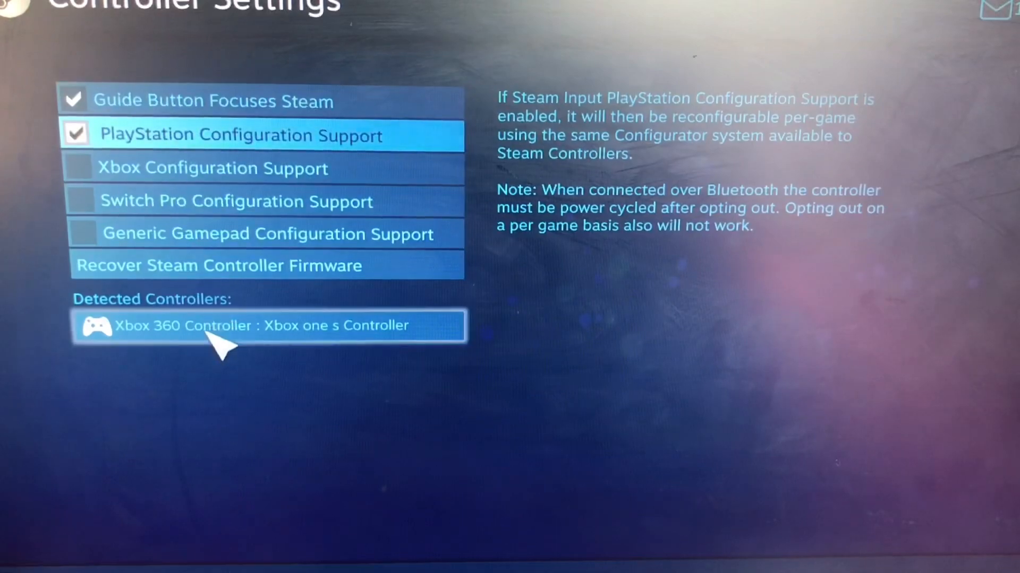
left_click(250, 326)
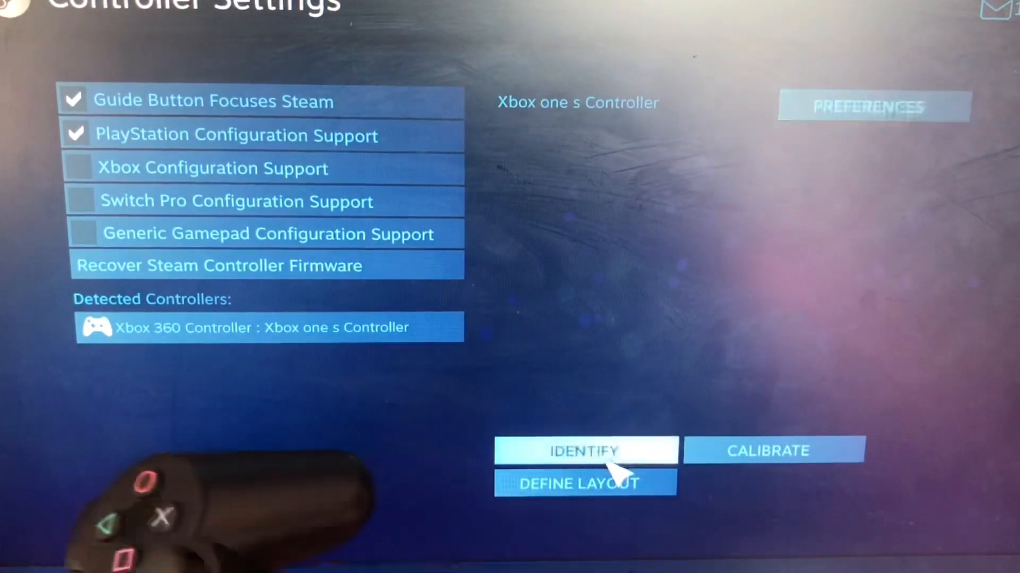